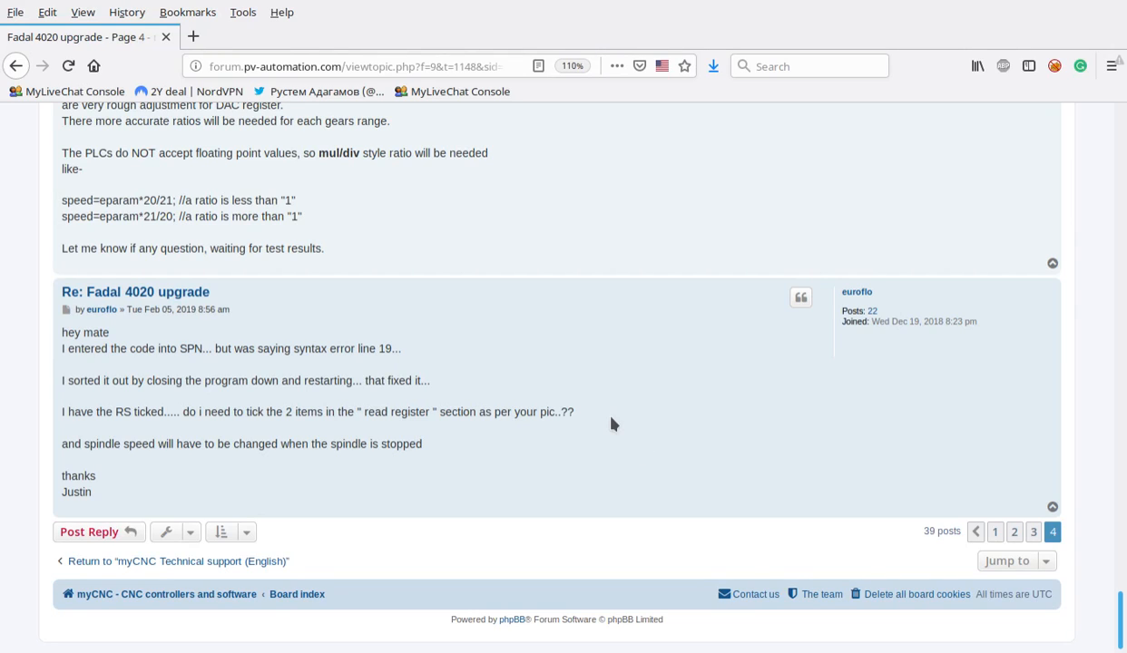
pyautogui.moveTo(543, 433)
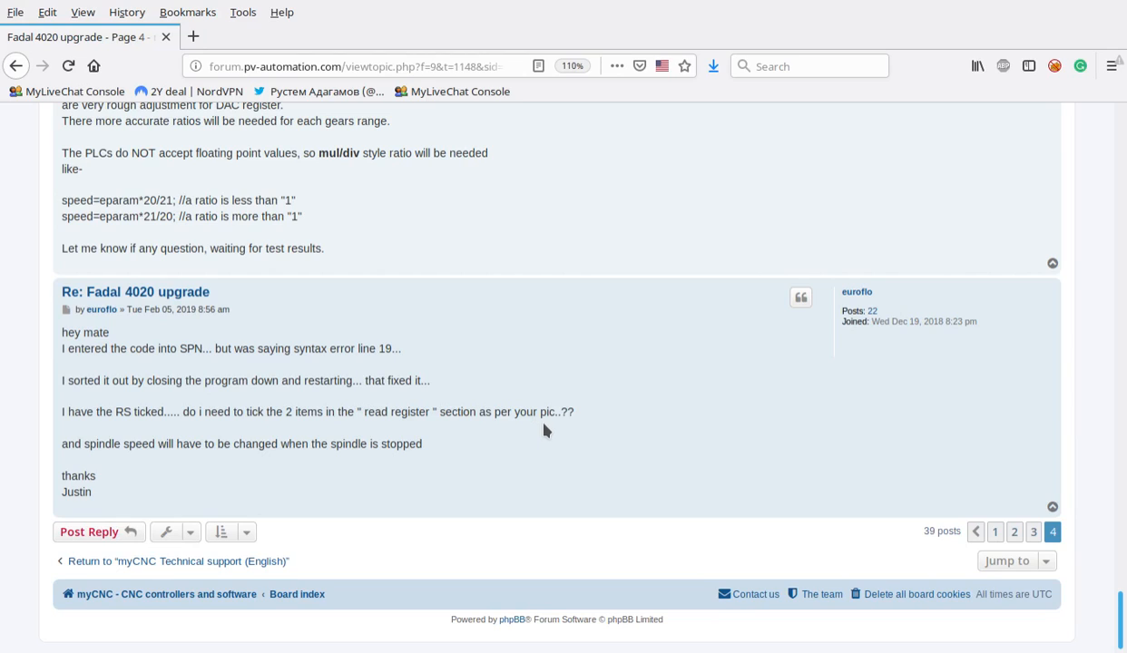
pyautogui.moveTo(543, 407)
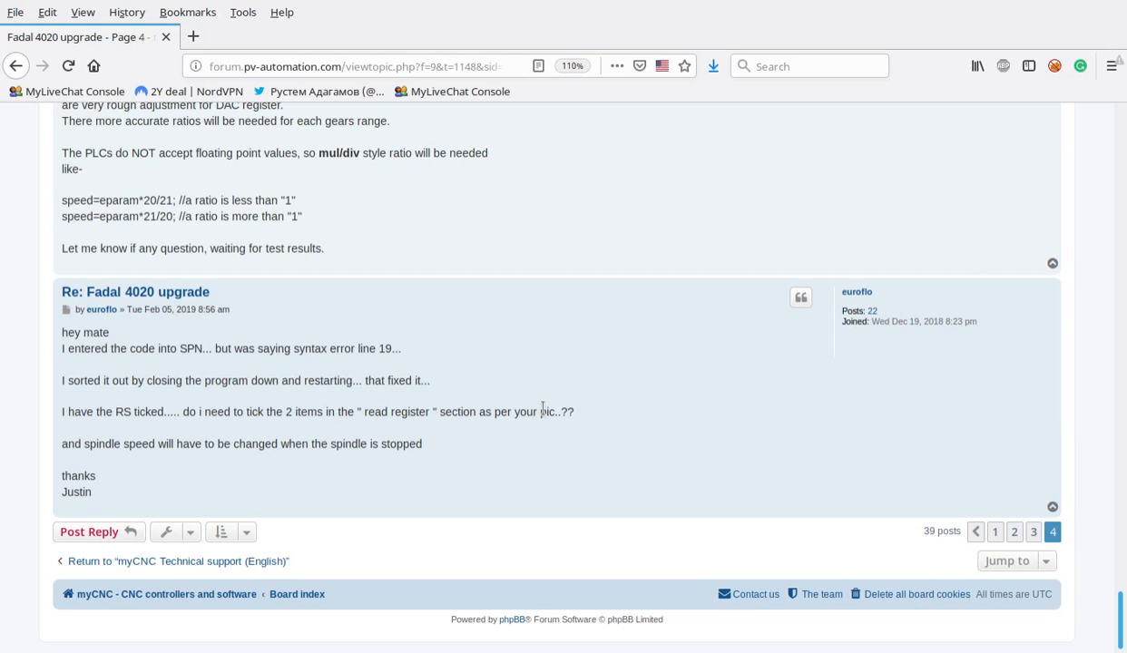
pyautogui.moveTo(536, 412)
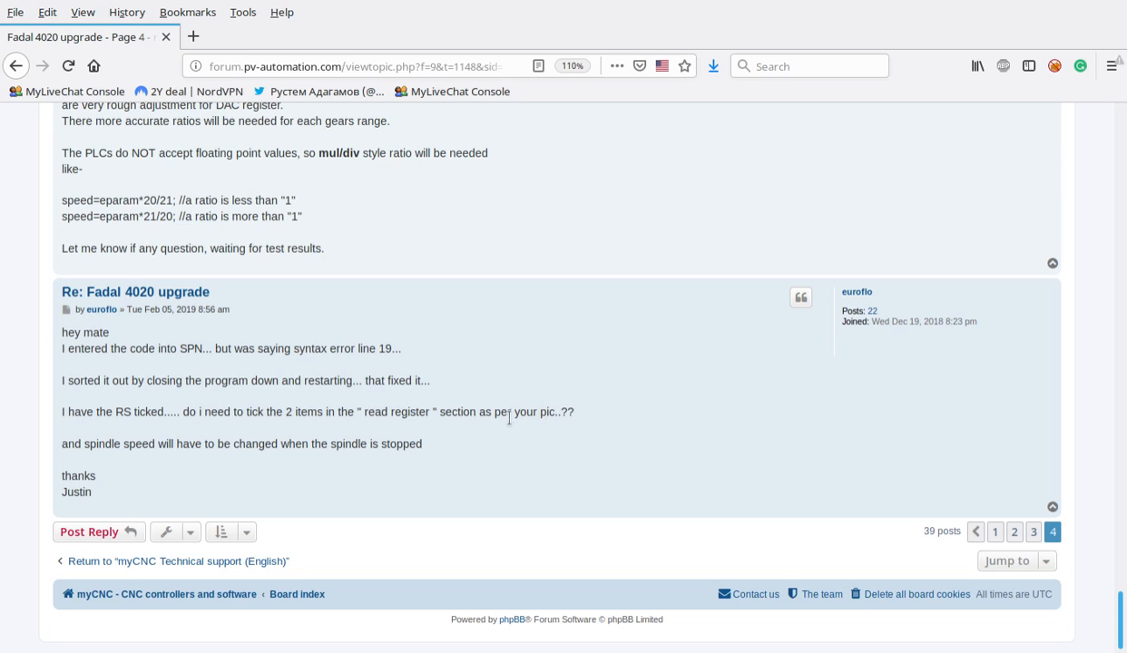
# - Select the entire SPN.plc source code in the forum post for copying
pyautogui.scroll(3)
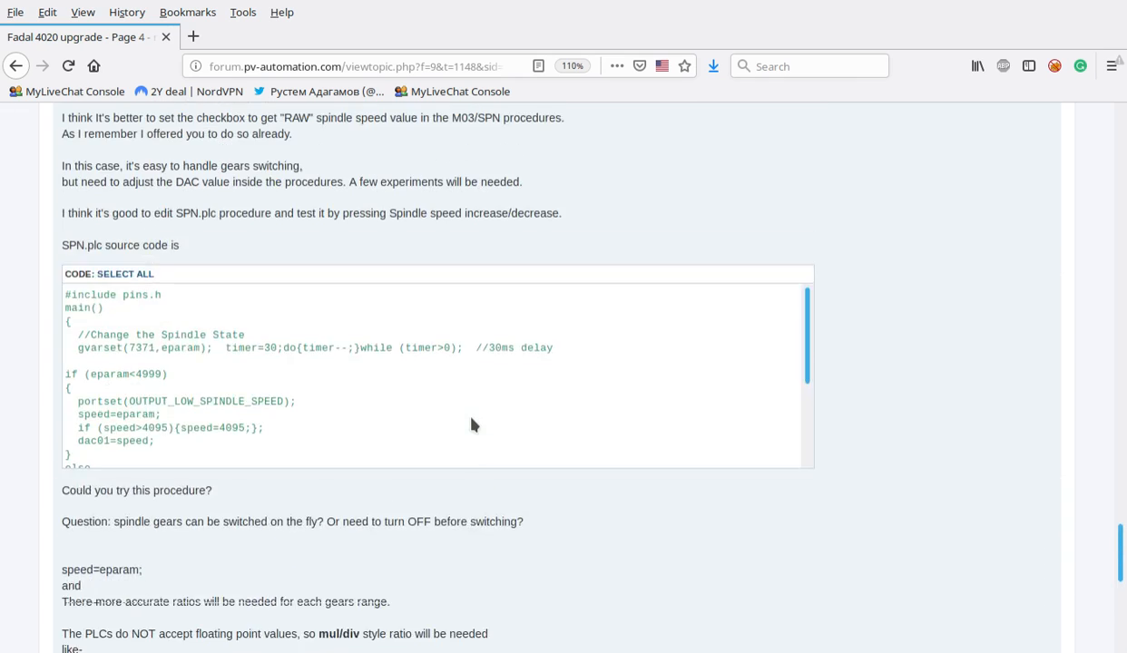
pyautogui.scroll(-3)
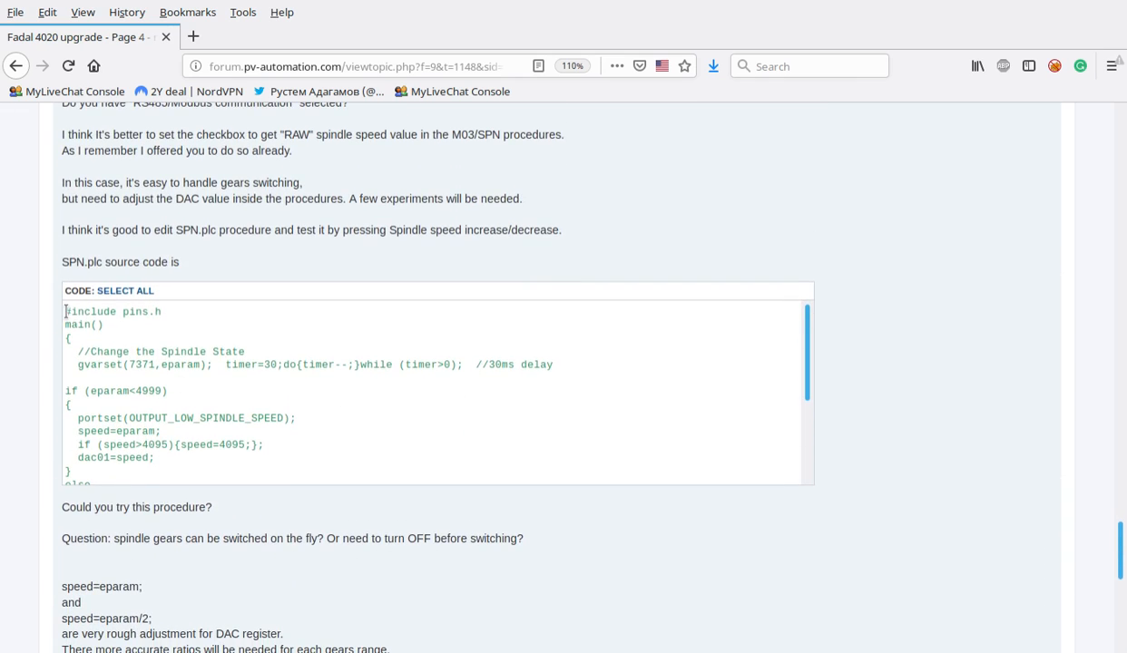
pyautogui.moveTo(173, 229)
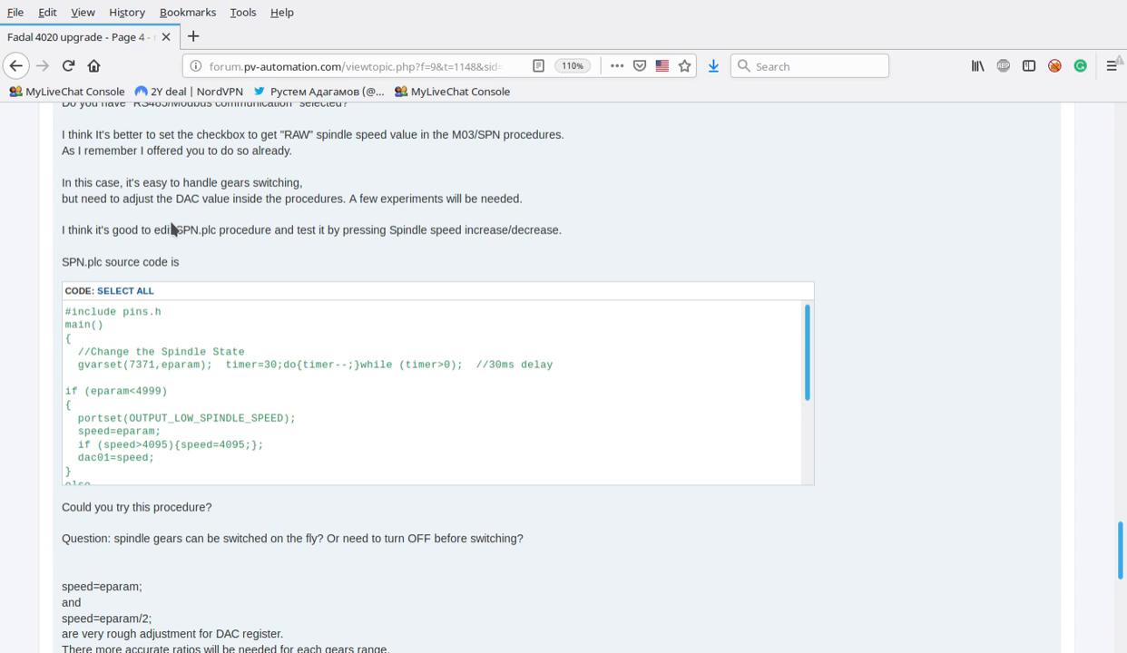
pyautogui.doubleClick(196, 228)
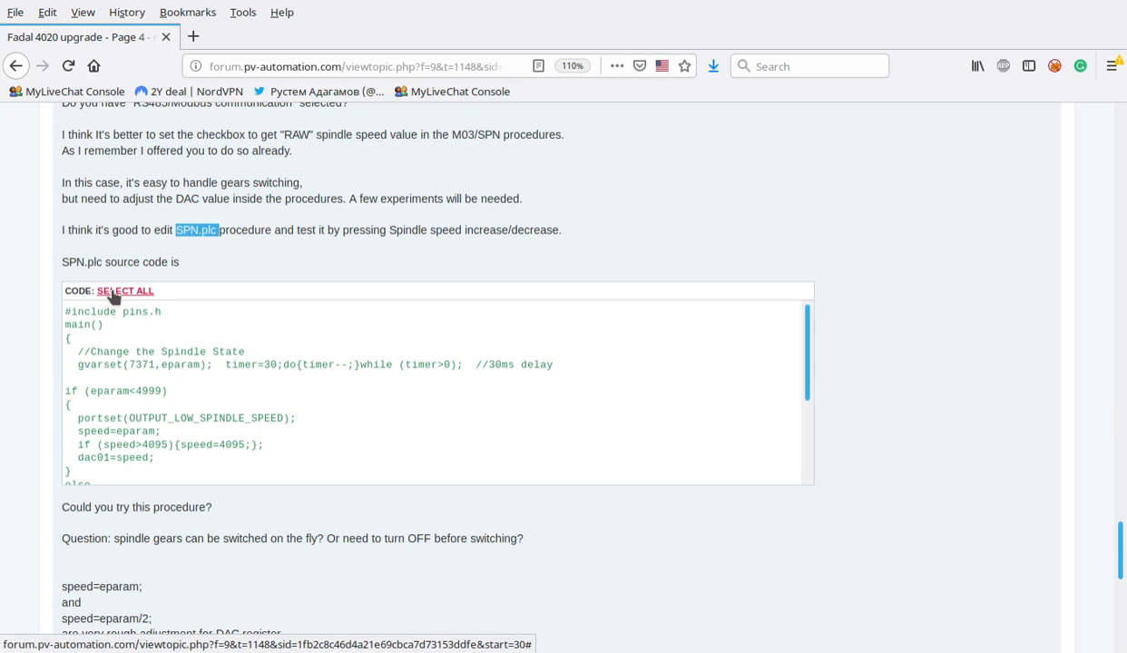
pyautogui.click(125, 291)
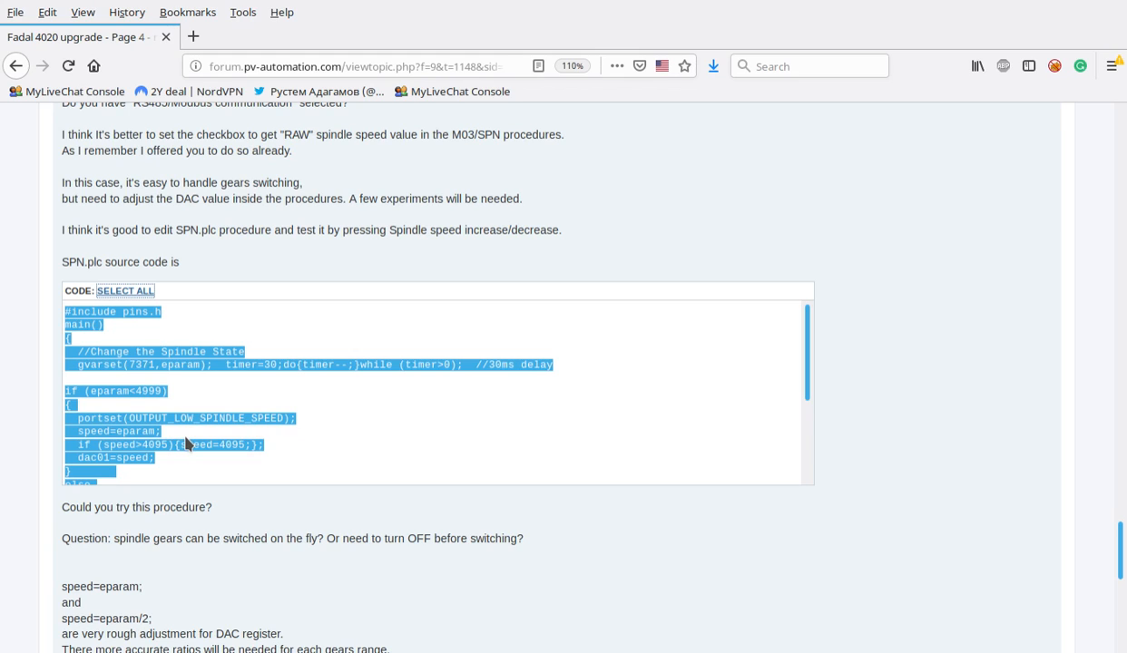
pyautogui.moveTo(181, 385)
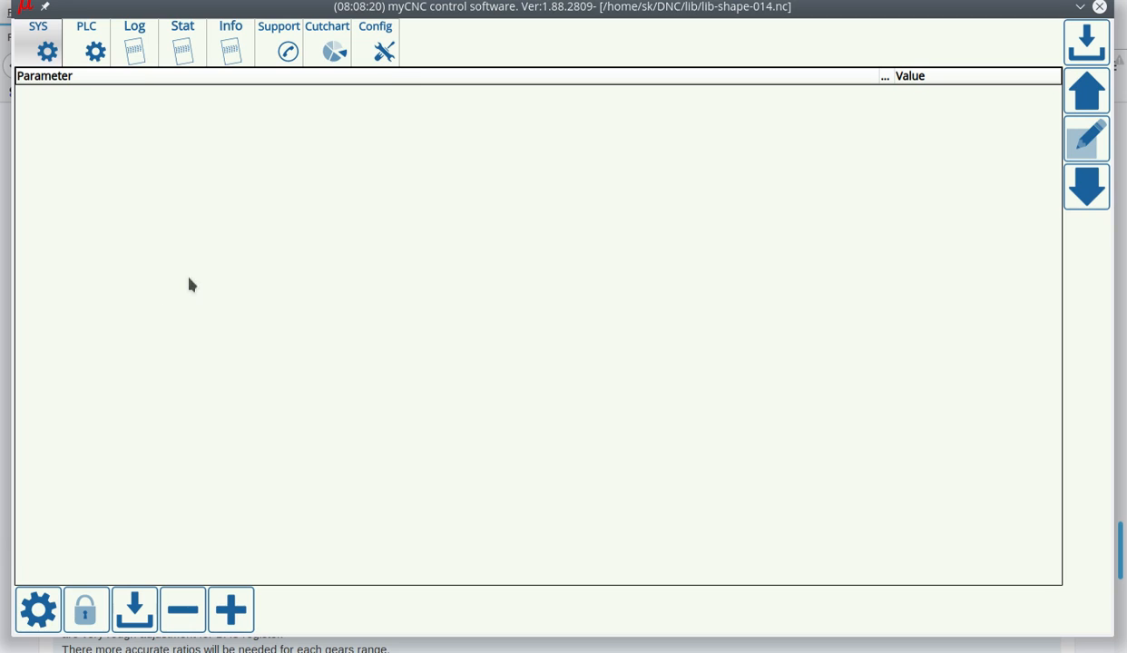
# - Switch to myCNC's configuration settings and expand the PLC group
pyautogui.click(374, 25)
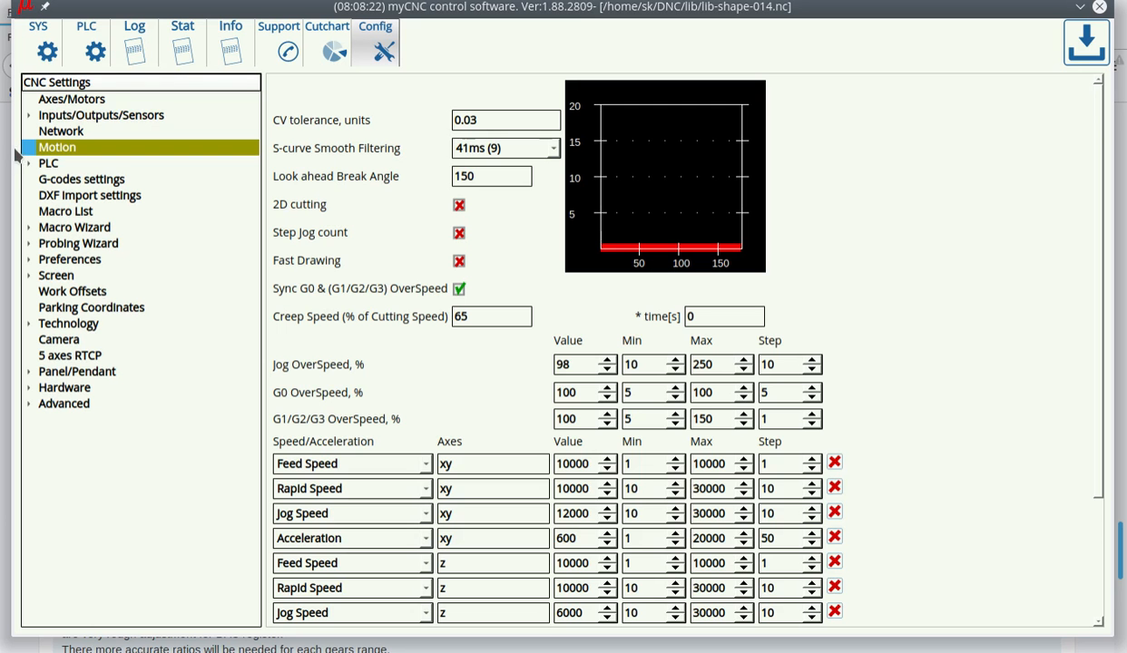
pyautogui.click(47, 163)
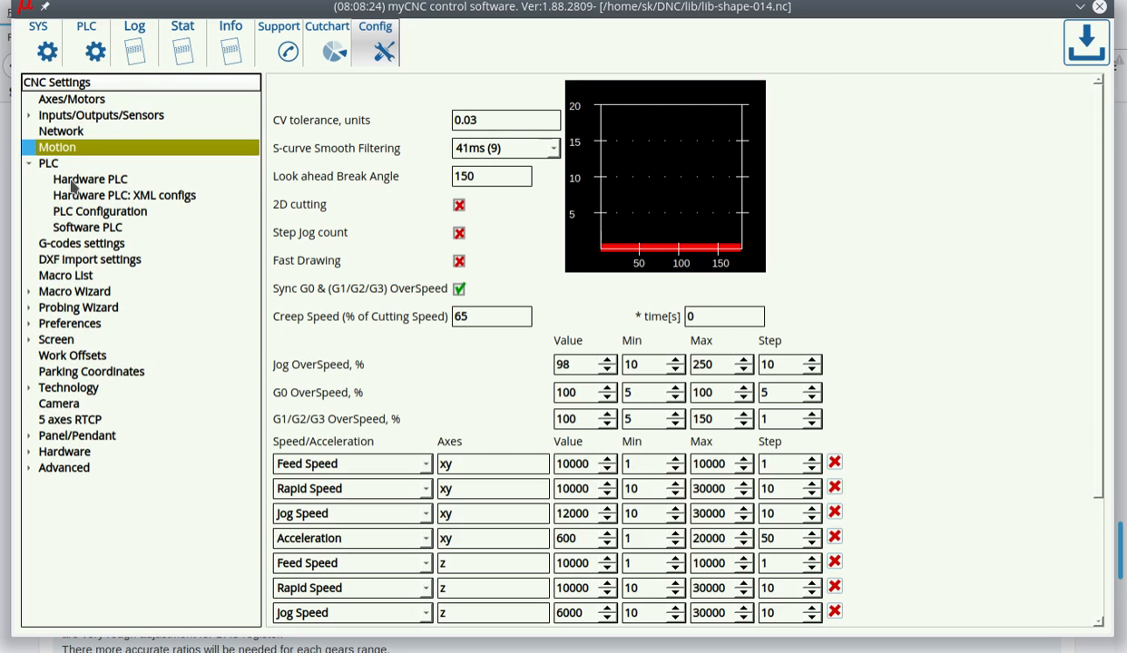
# - Show the Hardware PLC procedures list containing SPN
pyautogui.click(89, 180)
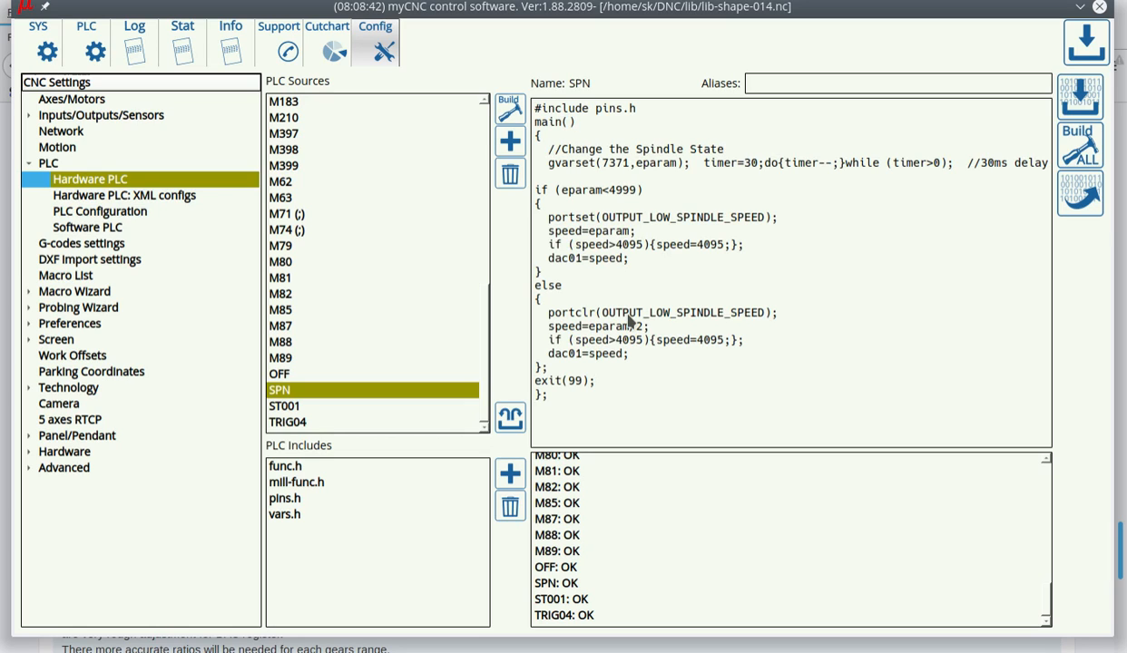
pyautogui.moveTo(871, 458)
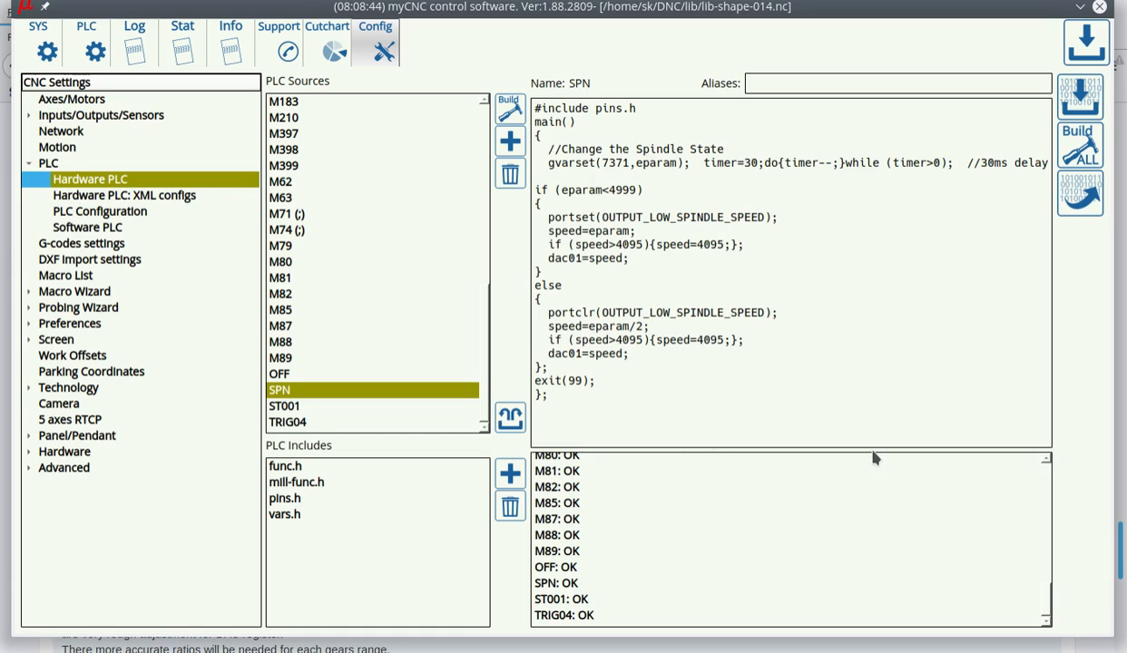
pyautogui.moveTo(599, 200)
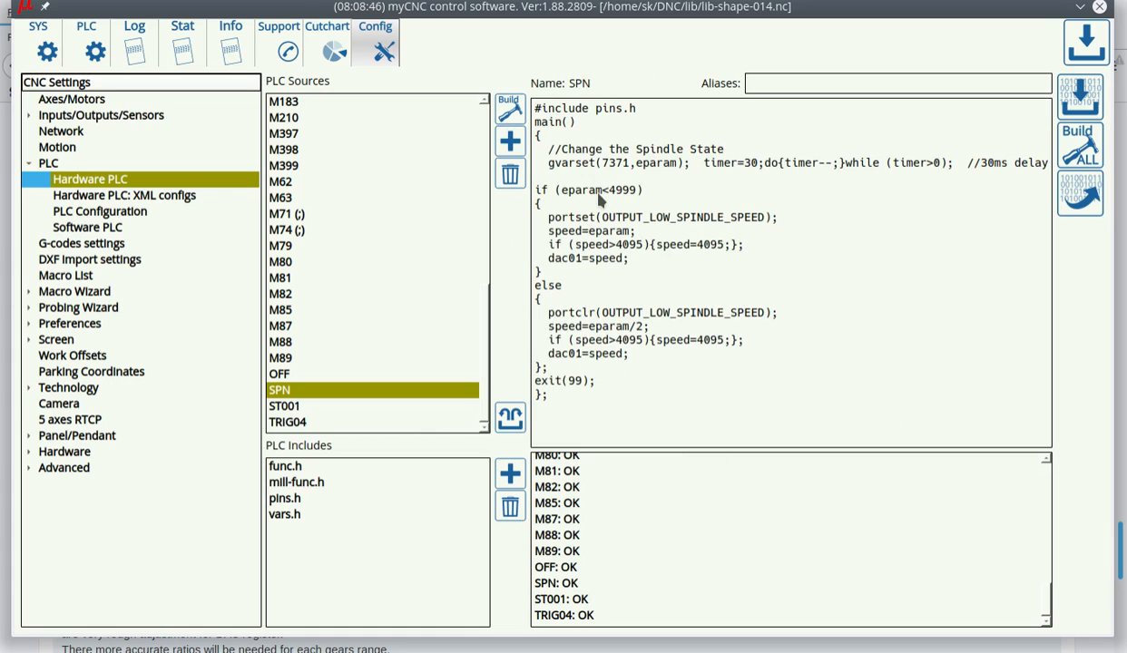
pyautogui.moveTo(1122, 112)
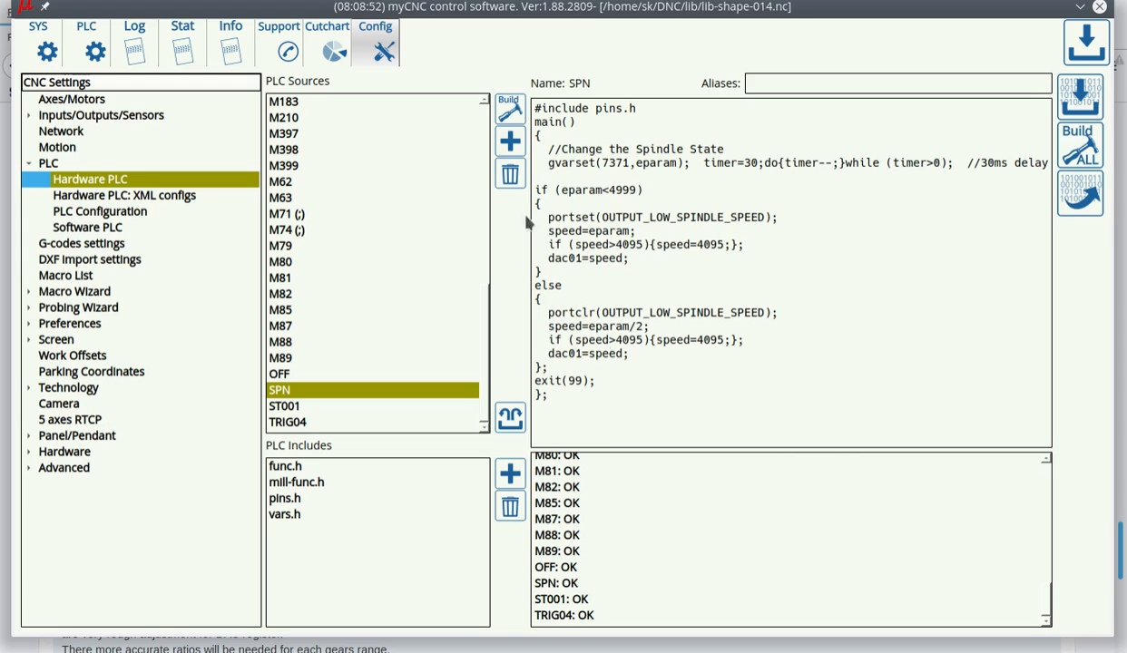
pyautogui.moveTo(1111, 257)
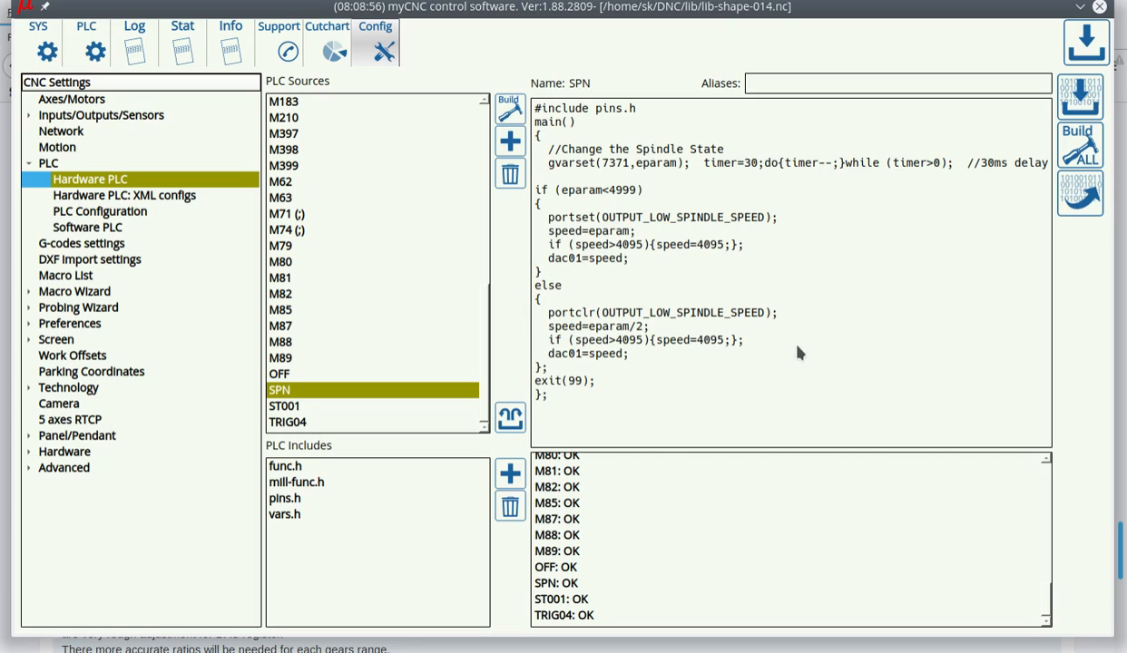
pyautogui.moveTo(312, 301)
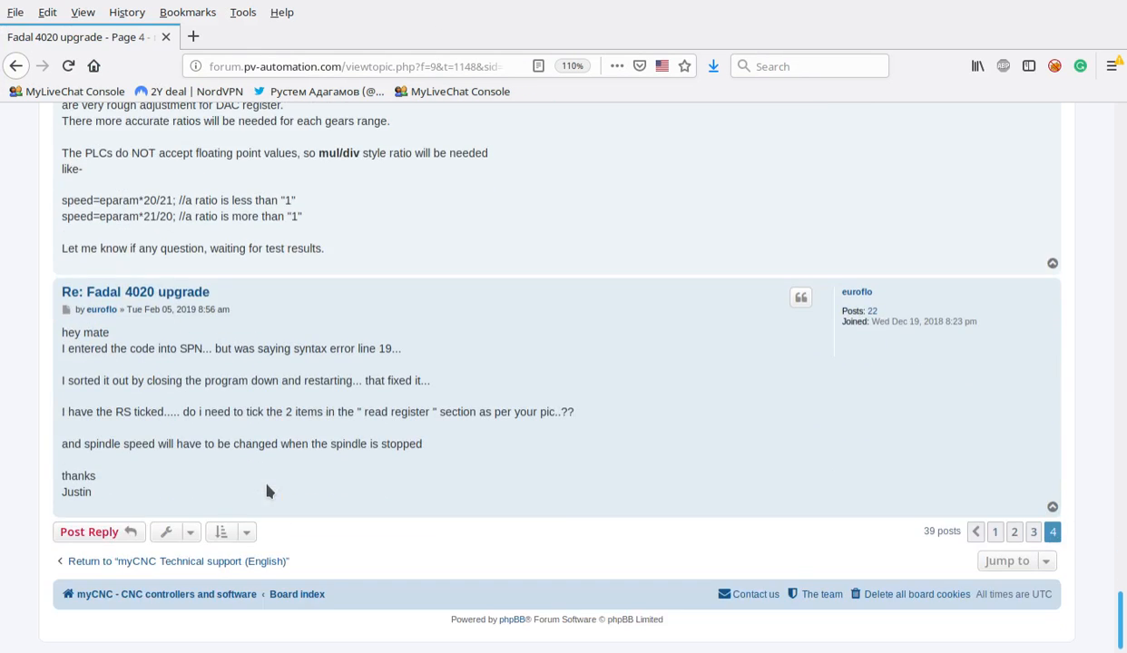
pyautogui.scroll(-3)
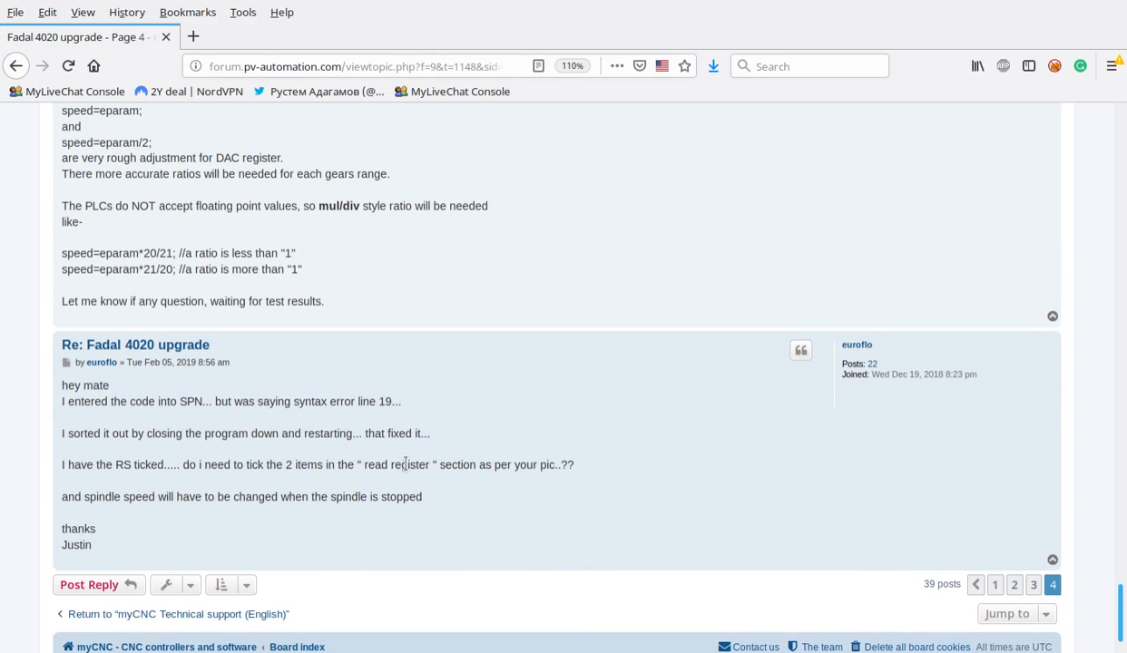
pyautogui.moveTo(299, 401); pyautogui.dragTo(401, 401)
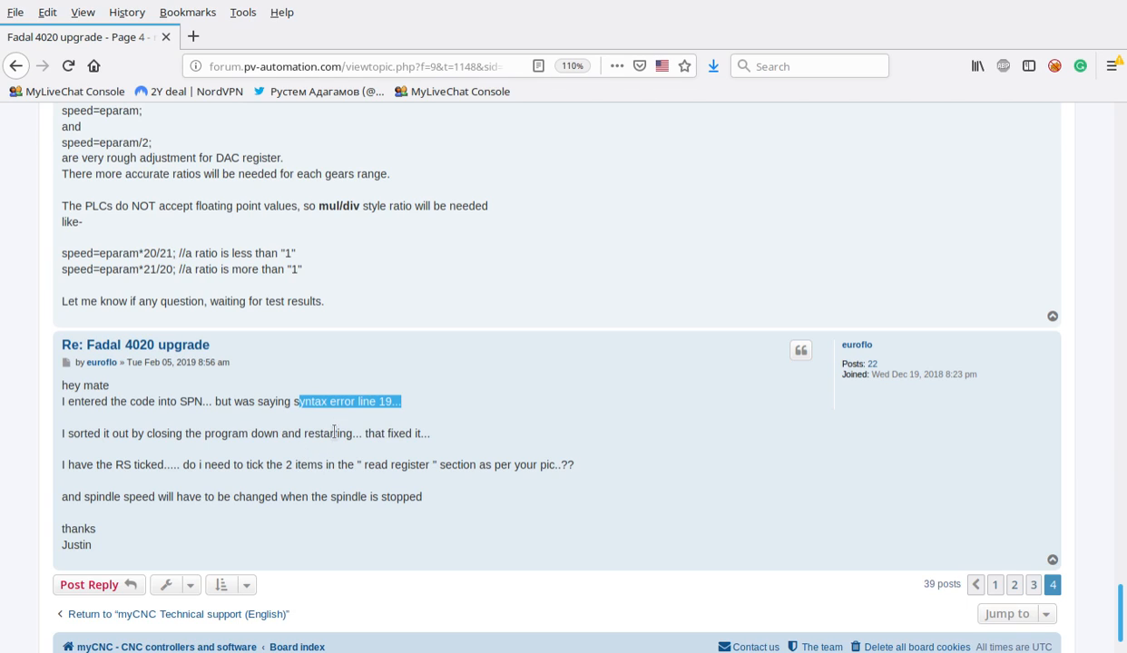
pyautogui.moveTo(421, 421)
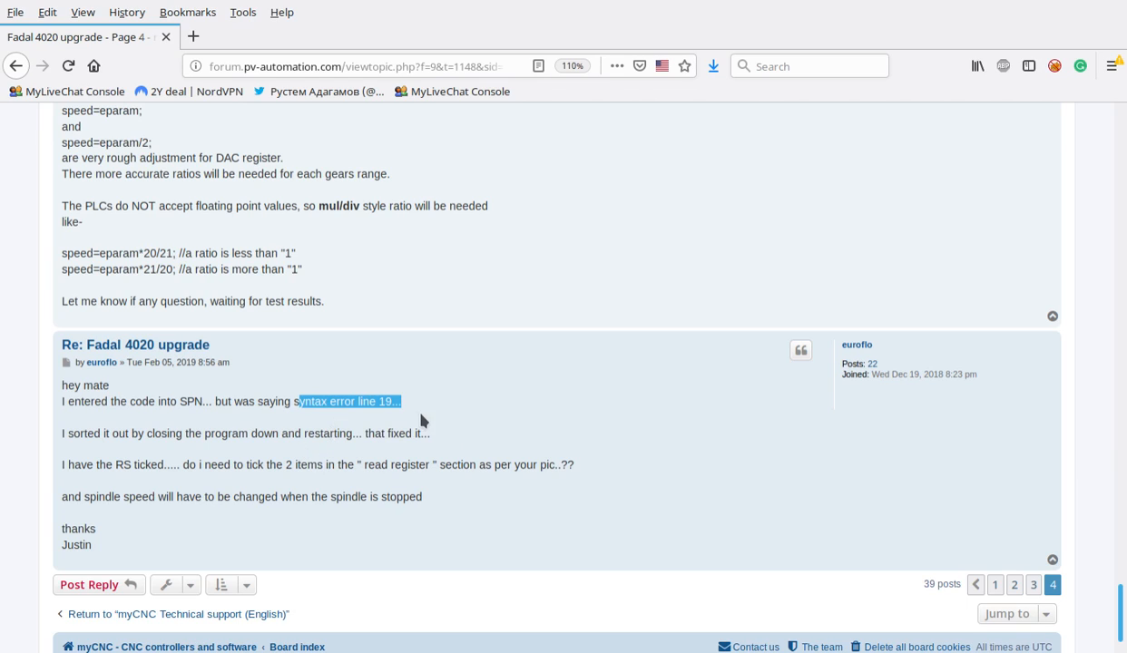
pyautogui.scroll(3)
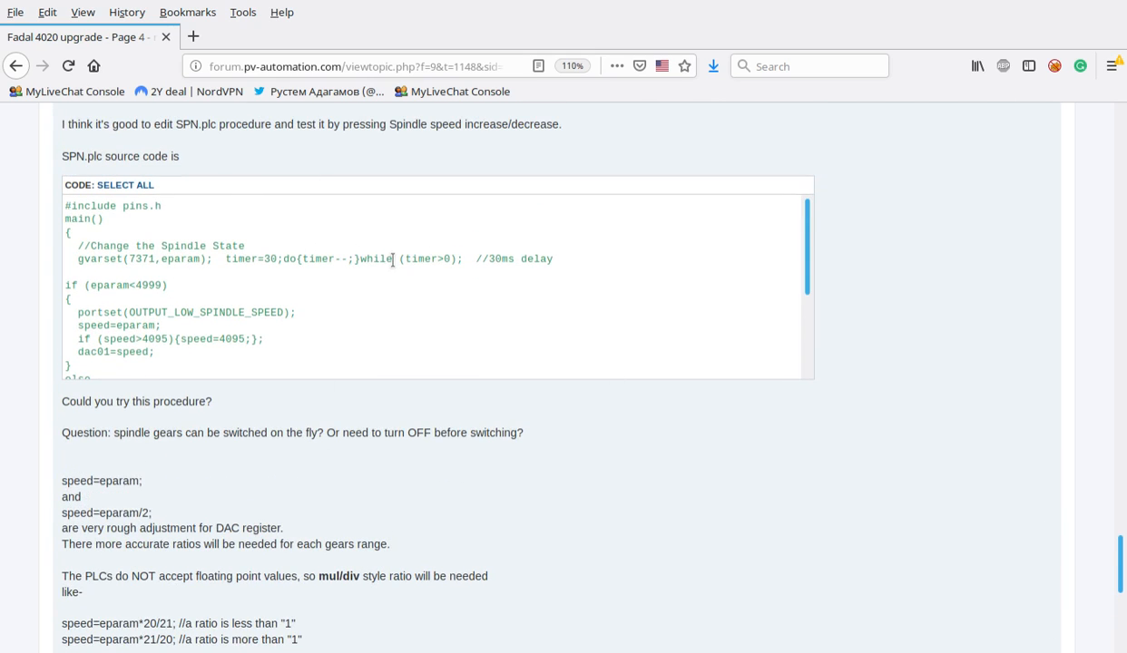
pyautogui.scroll(-3)
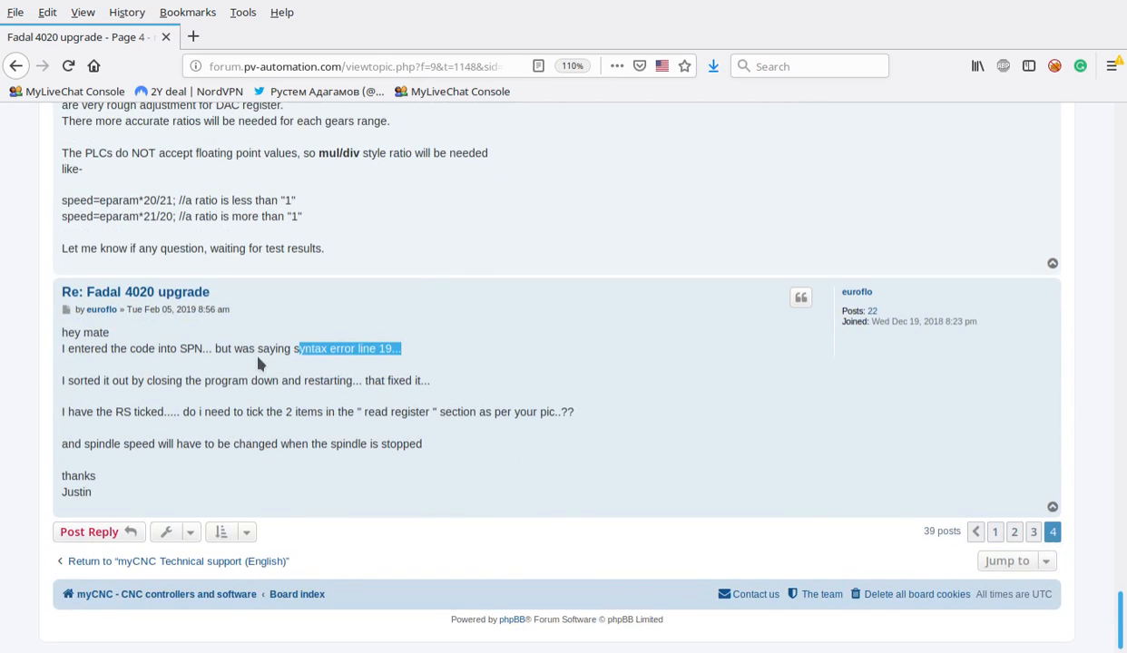
pyautogui.moveTo(287, 376)
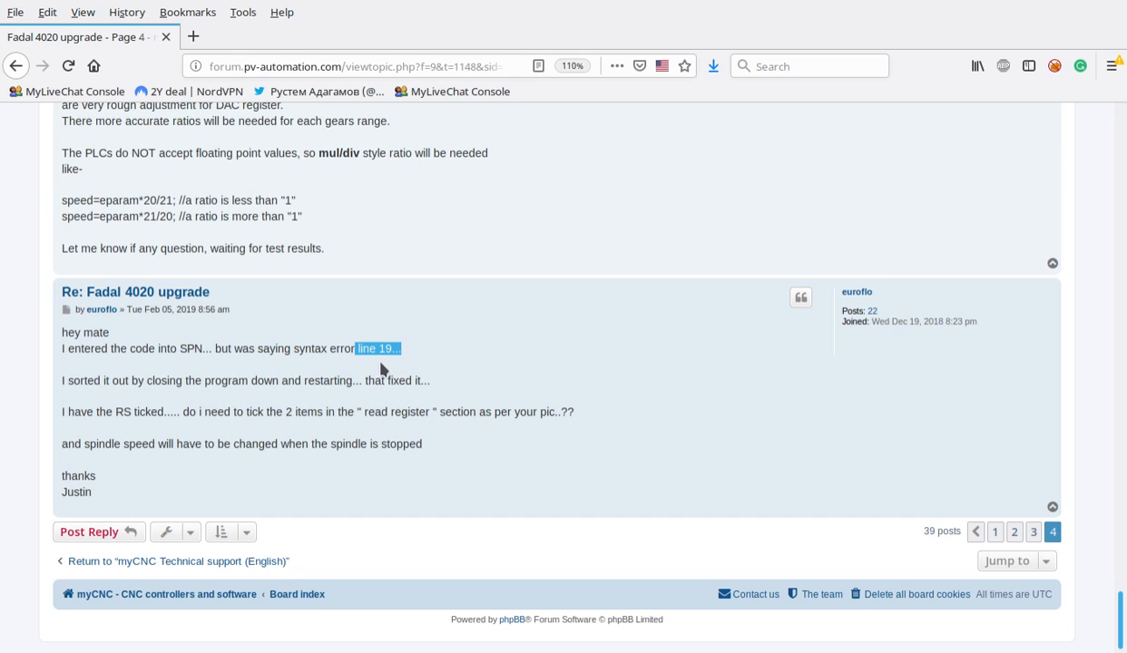
pyautogui.moveTo(687, 584)
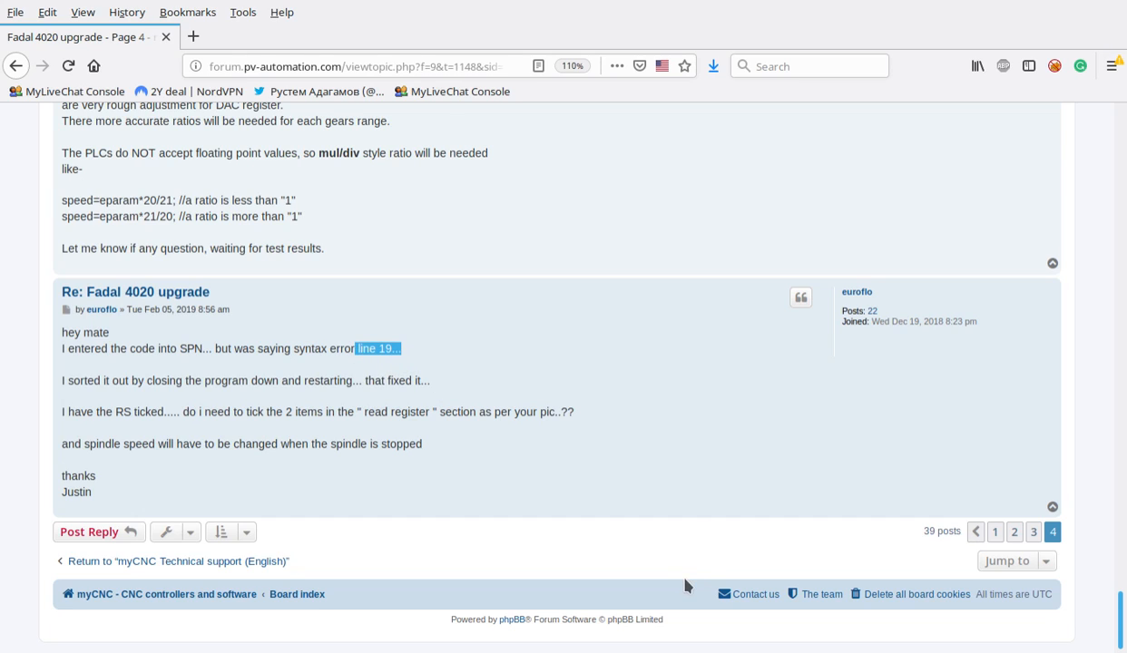
pyautogui.moveTo(548, 461)
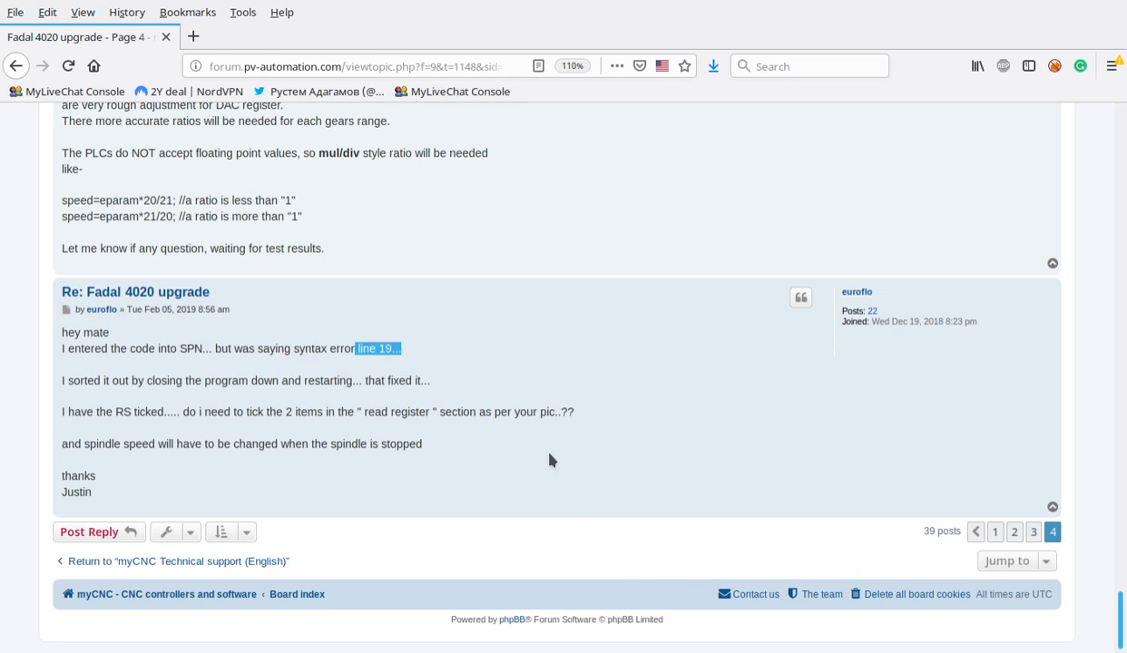